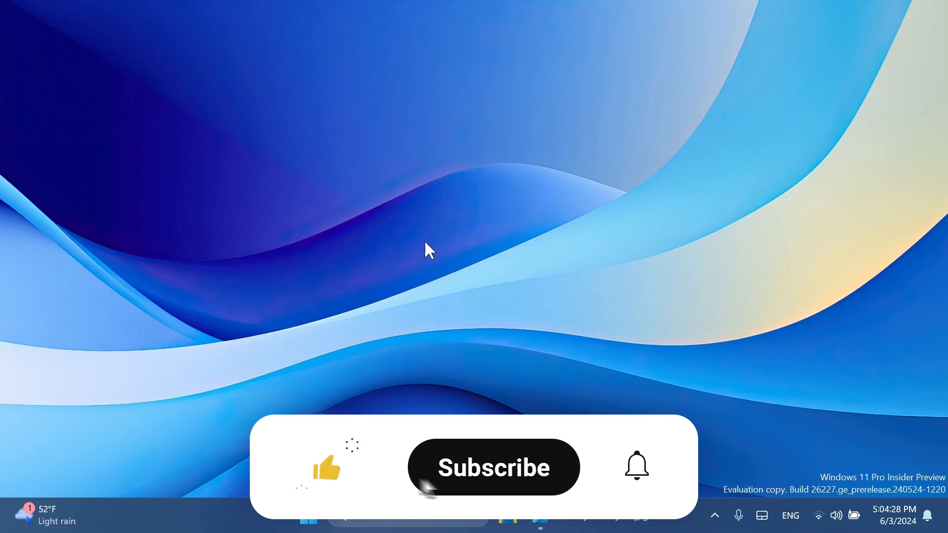
- Zoom the Recall setup screenshot from 60% to 121%, then advance to the next image
click(493, 467)
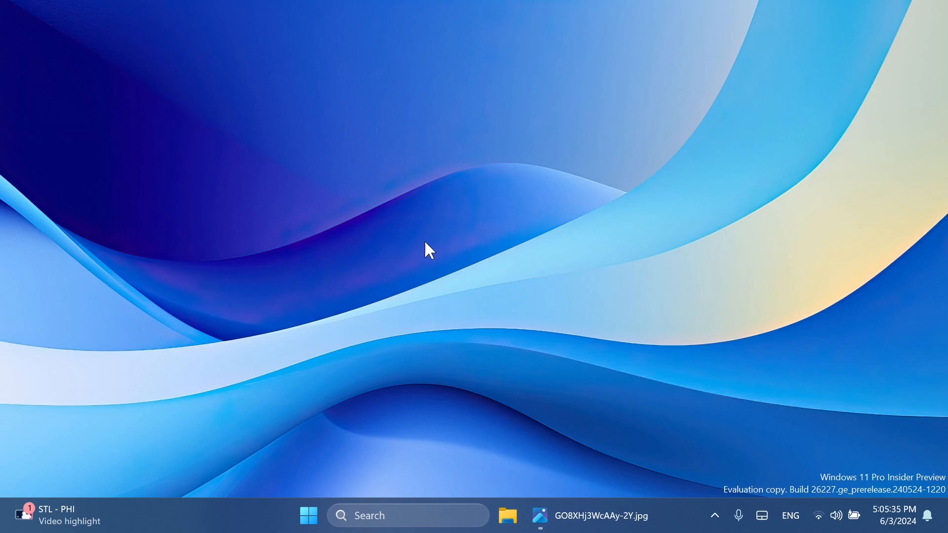
mouse_move(583, 397)
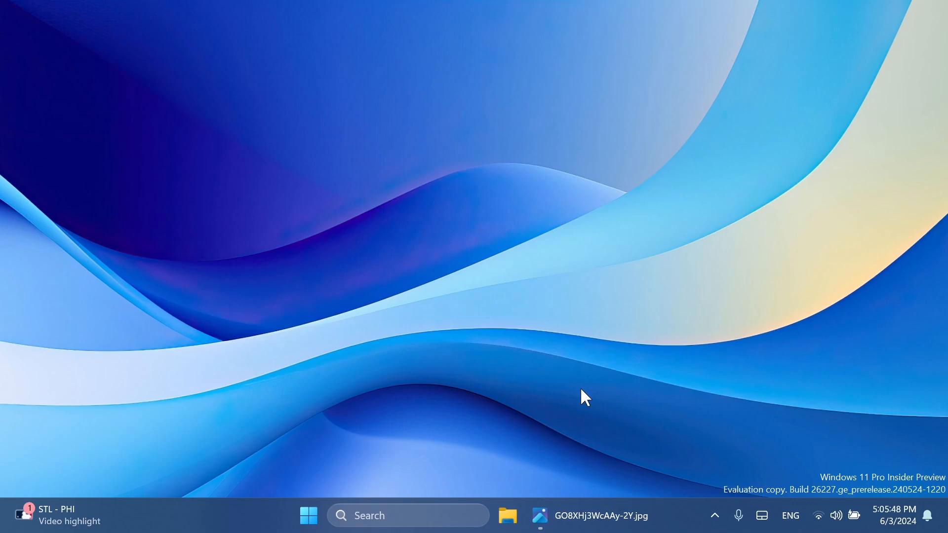
mouse_move(584, 523)
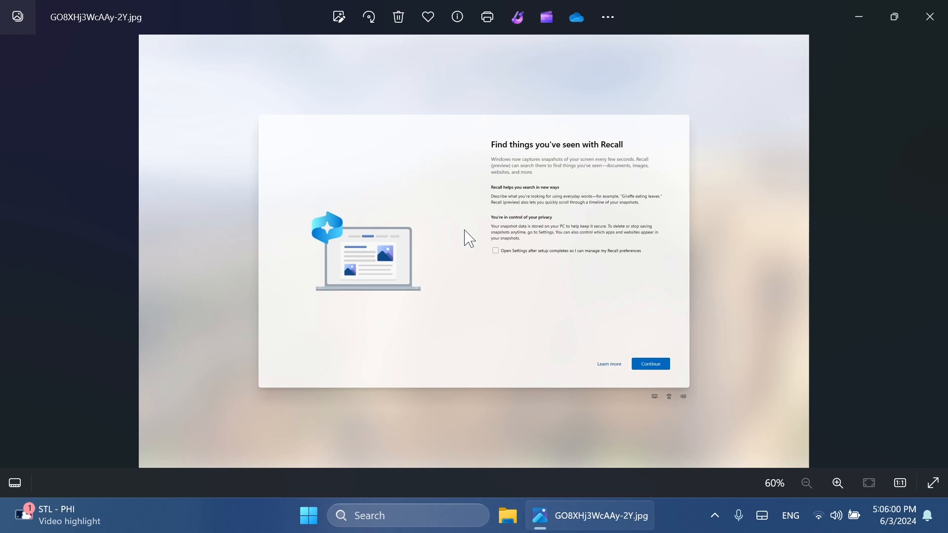
mouse_move(473, 232)
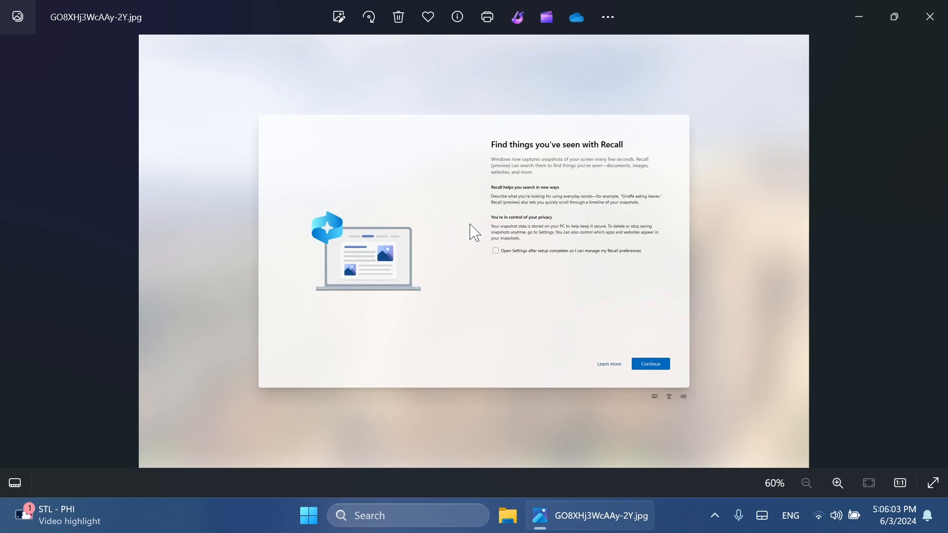
click(837, 483)
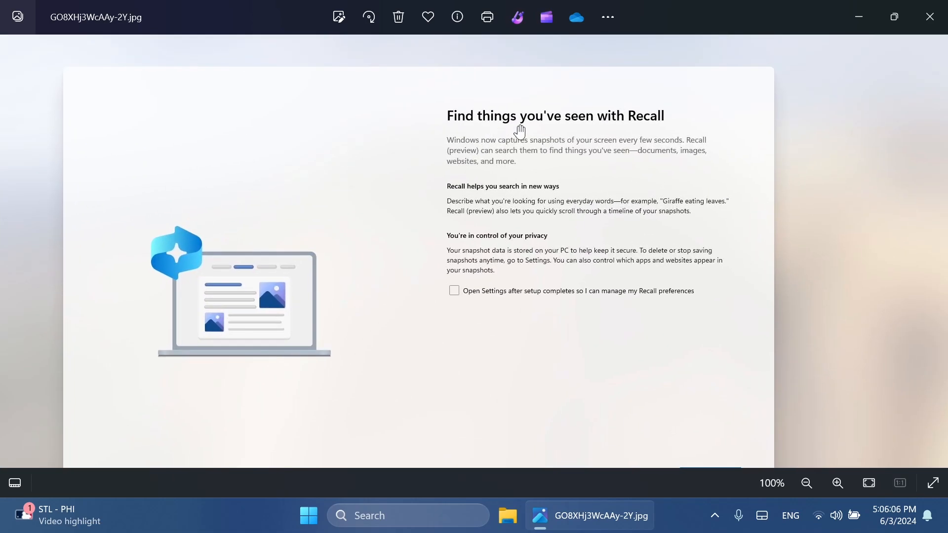
mouse_move(549, 162)
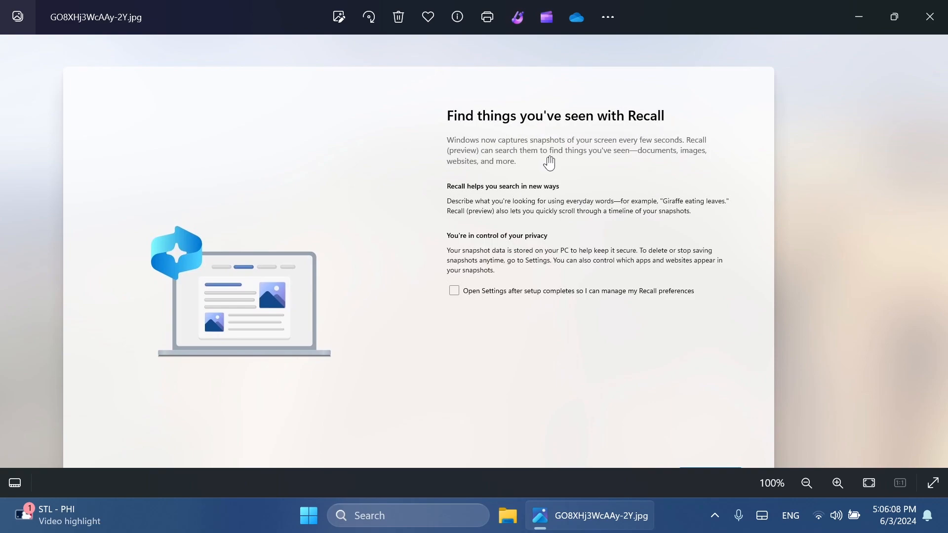
mouse_move(623, 176)
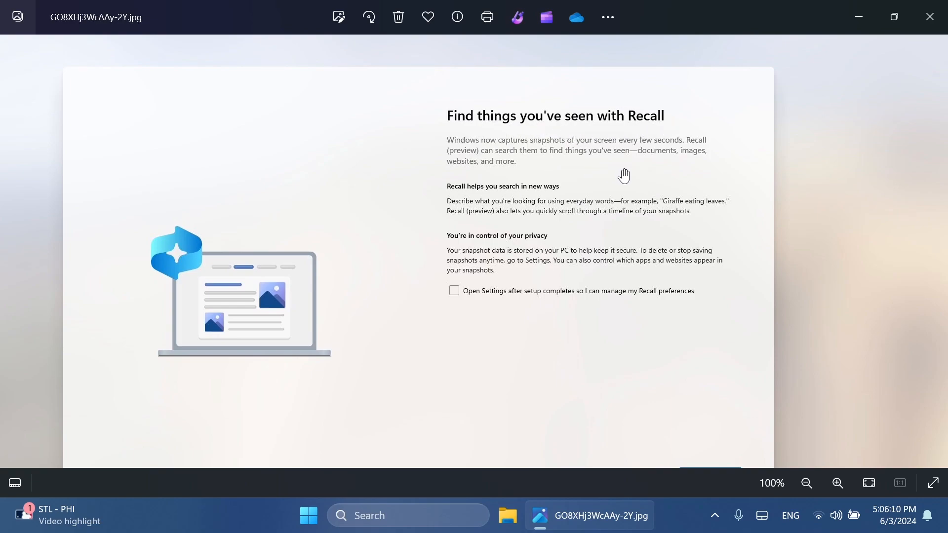
mouse_move(546, 167)
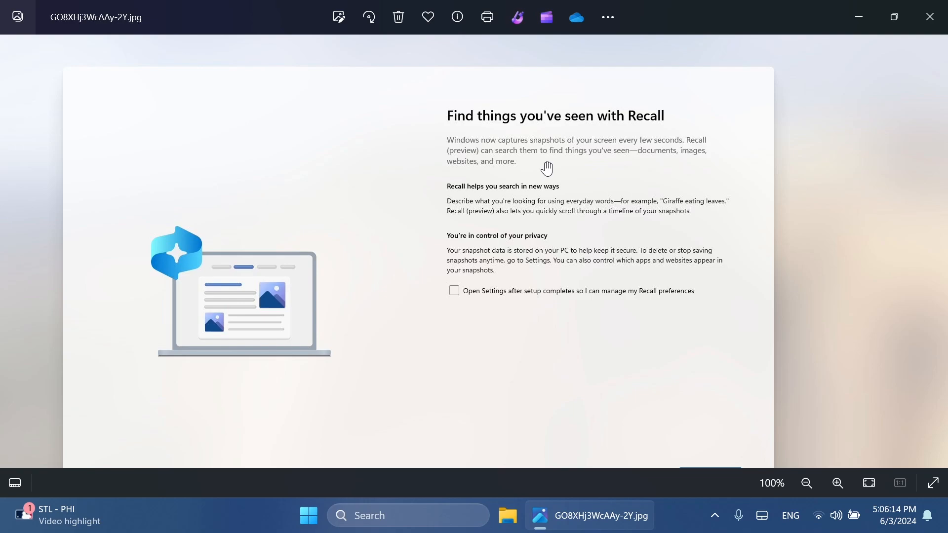
mouse_move(591, 179)
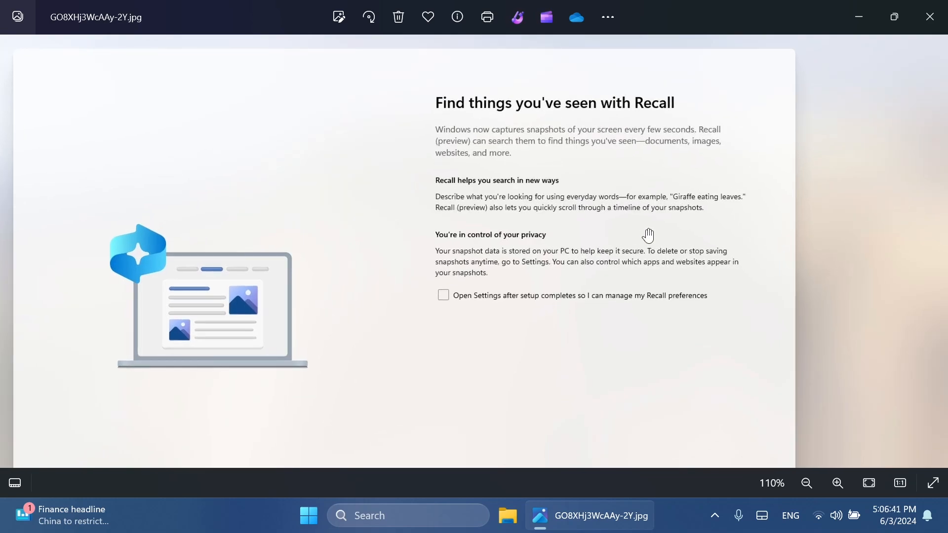
click(837, 483)
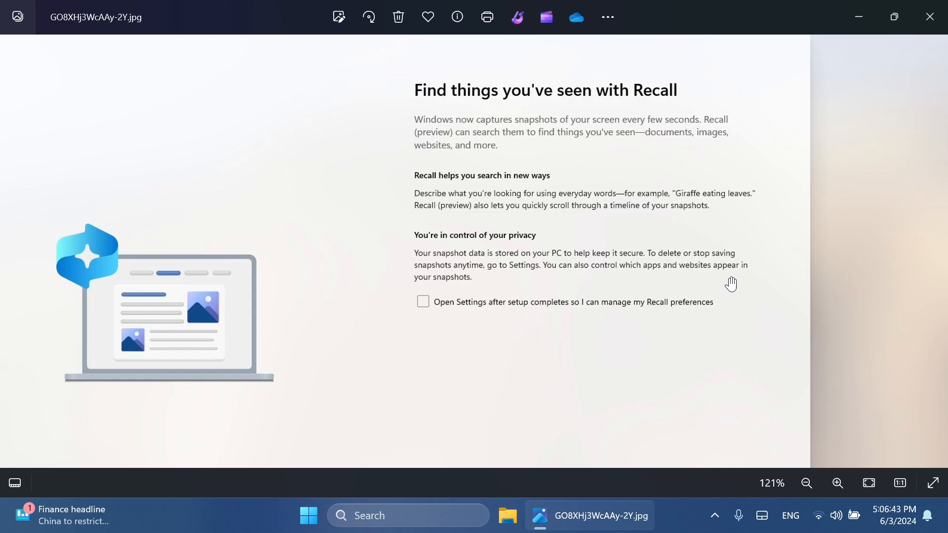
mouse_move(524, 280)
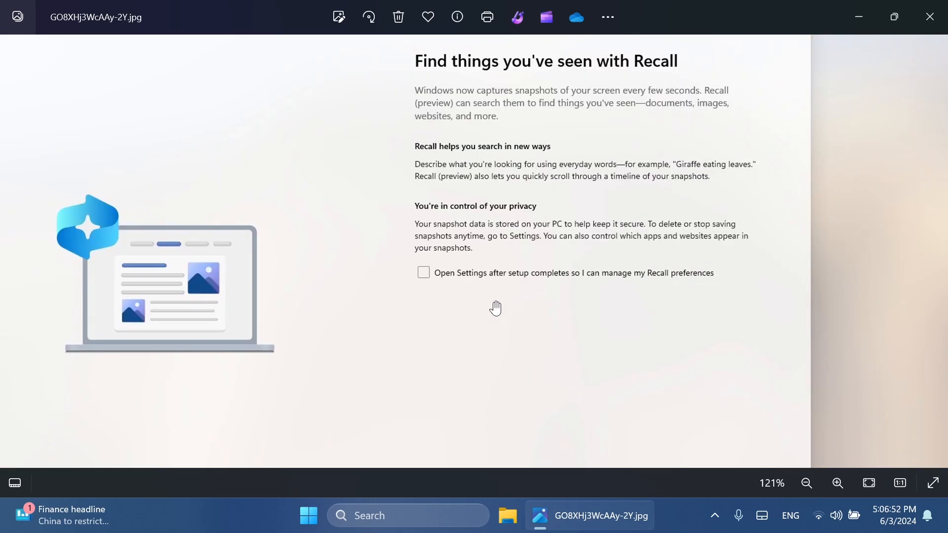
mouse_move(568, 286)
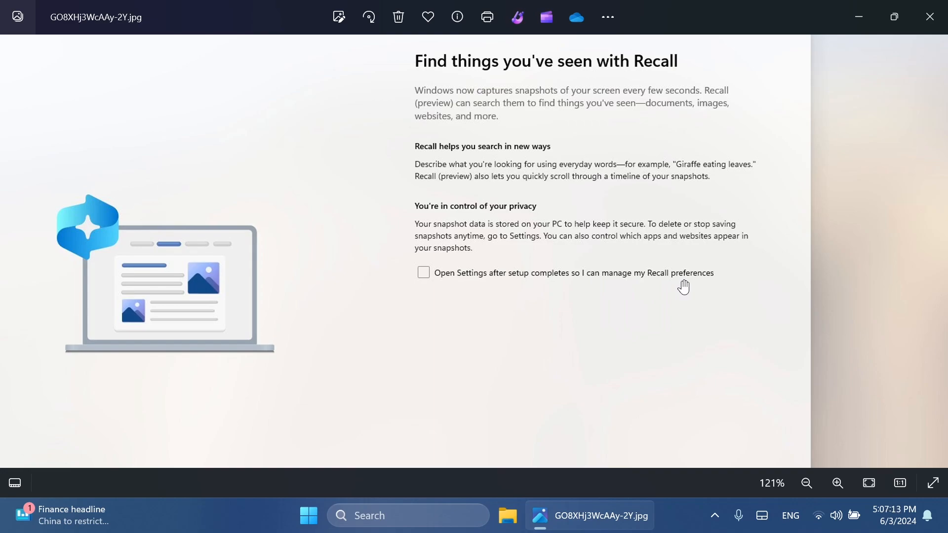
scroll(down, 3)
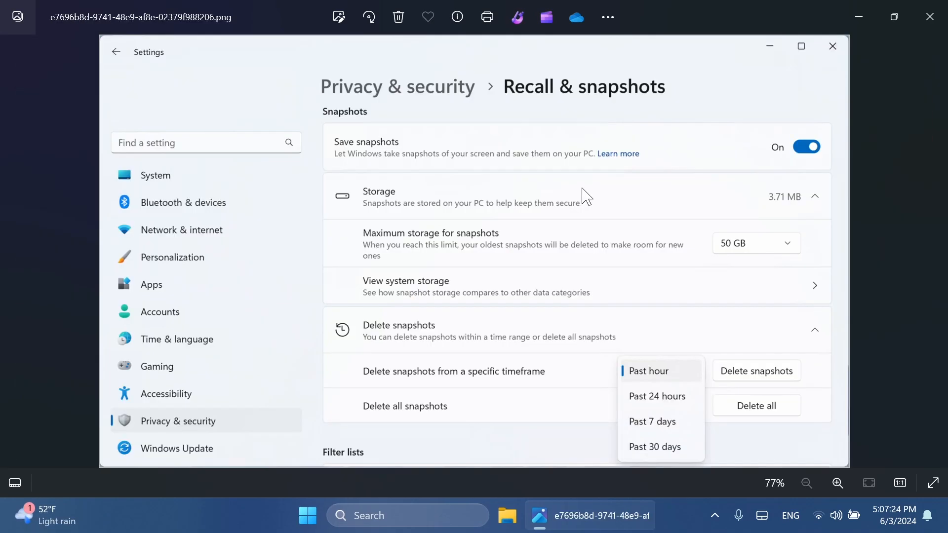
mouse_move(570, 153)
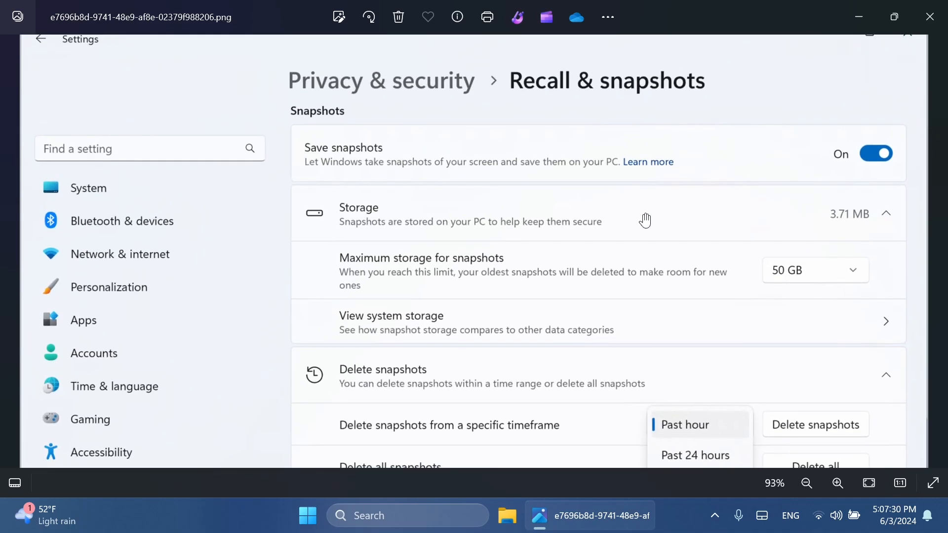
mouse_move(373, 153)
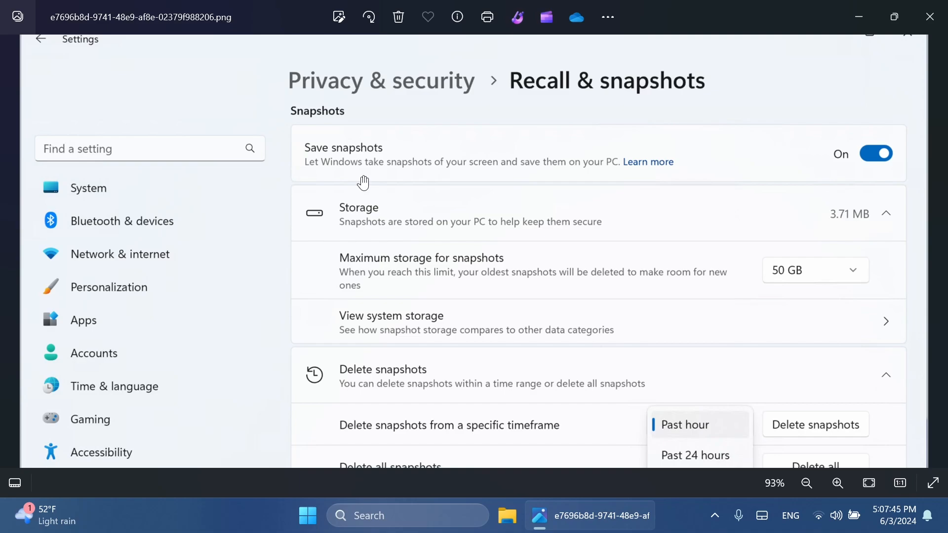
- Scroll down on the Recall & snapshots settings screenshot
scroll(down, 3)
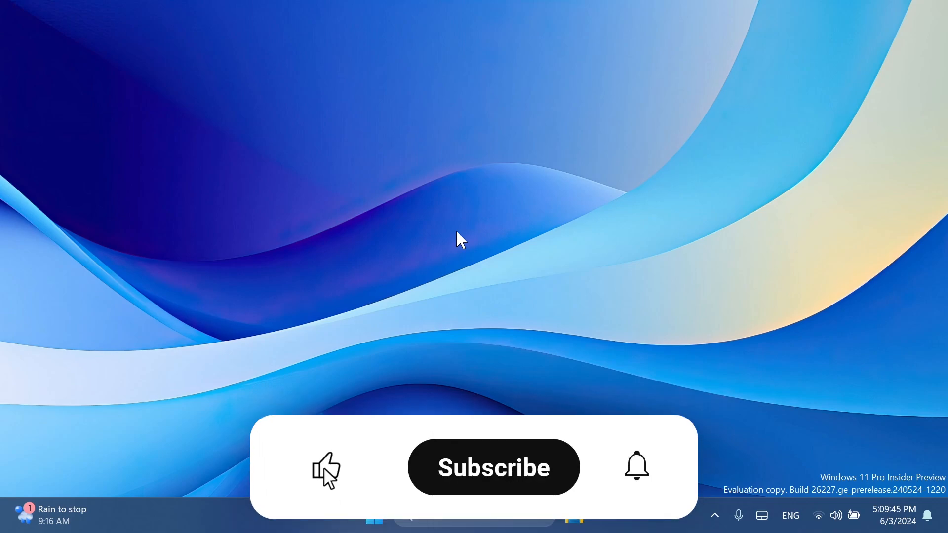
click(493, 467)
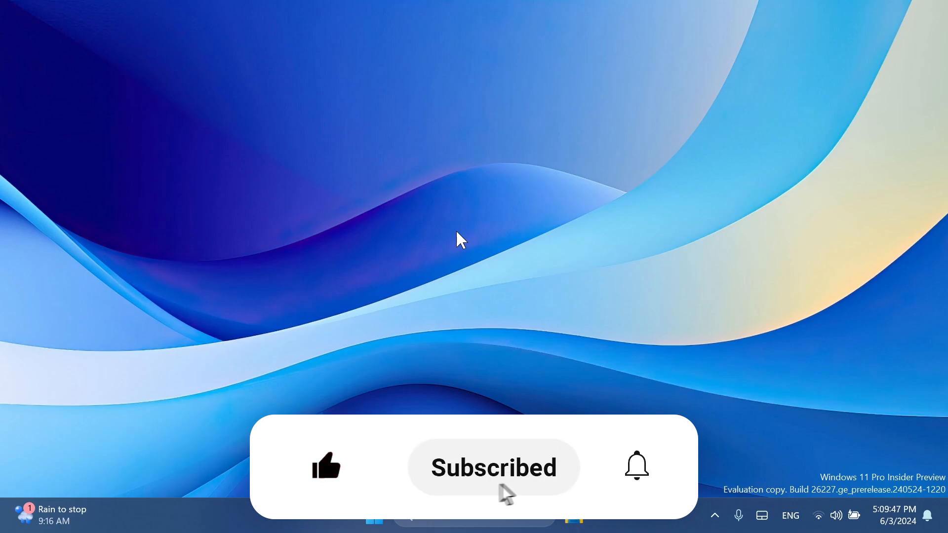